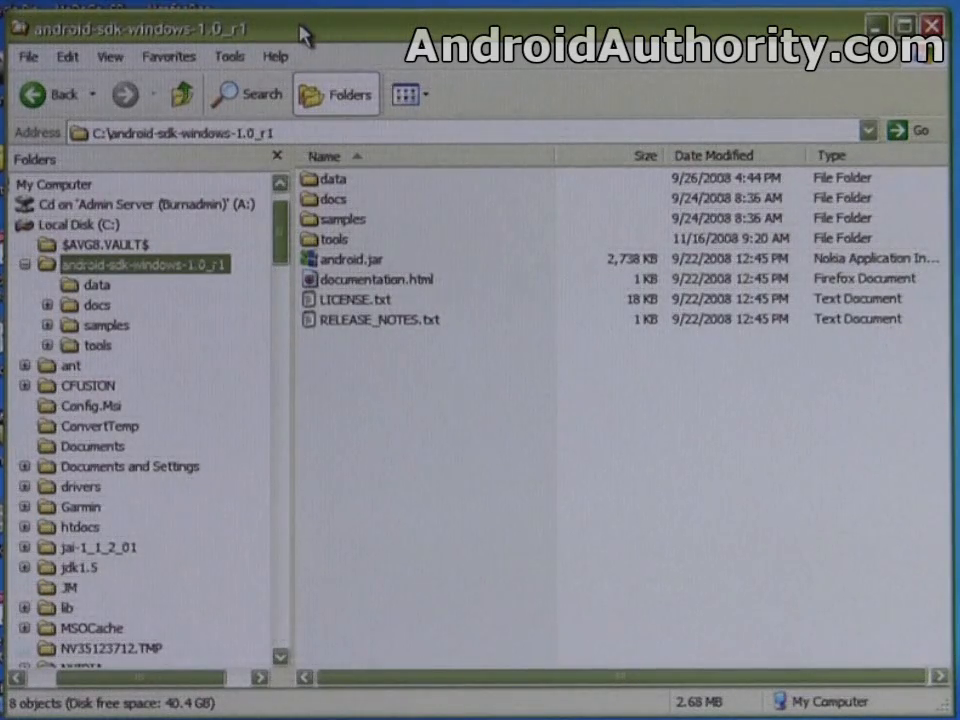
mouse_move(156, 284)
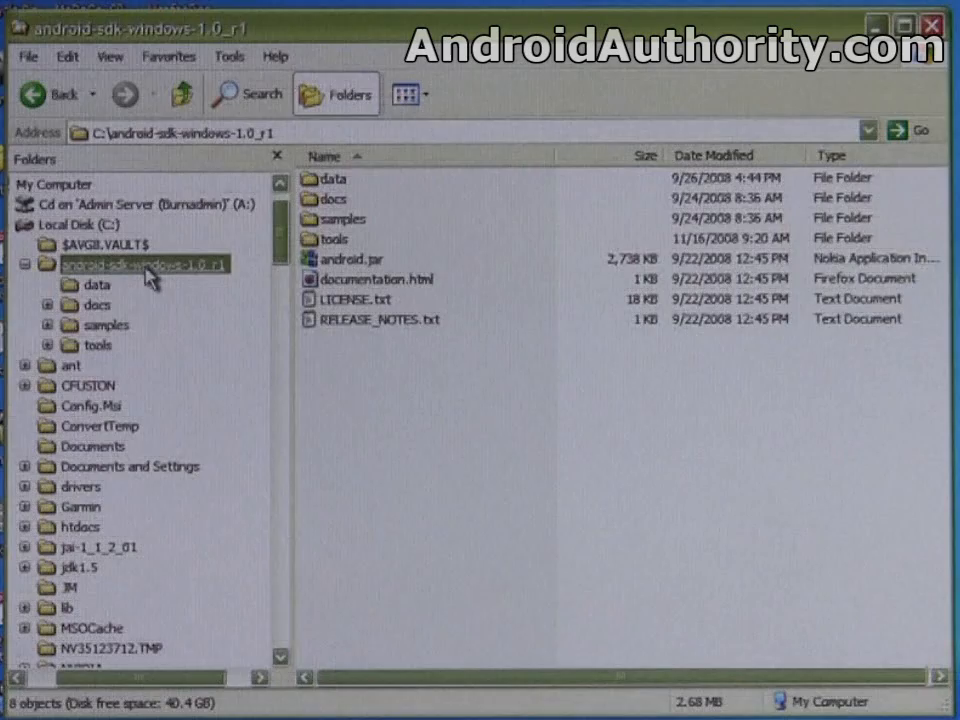
mouse_move(126, 284)
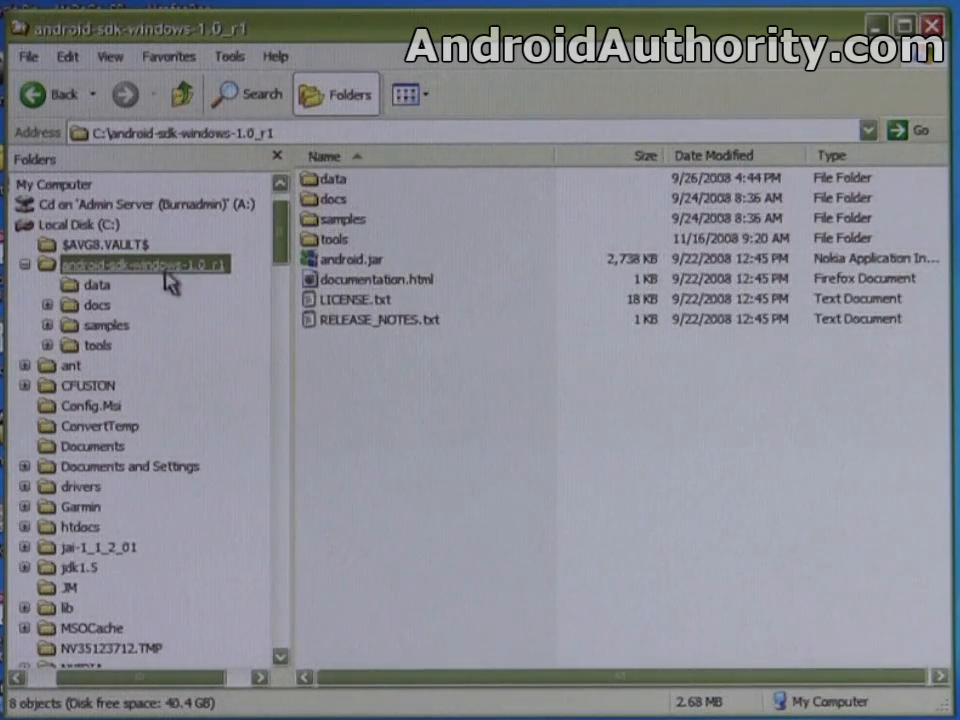
mouse_move(208, 288)
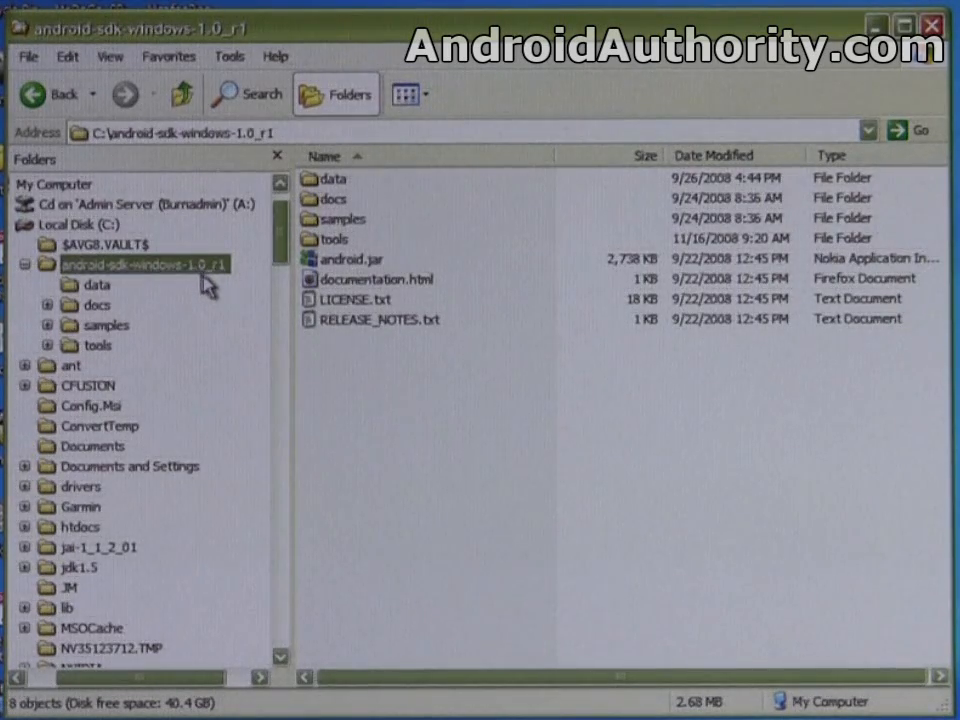
Select the android-sdk-windows-1.0_r1 folder in the Folders pane to reach its tools subfolder.
click(140, 264)
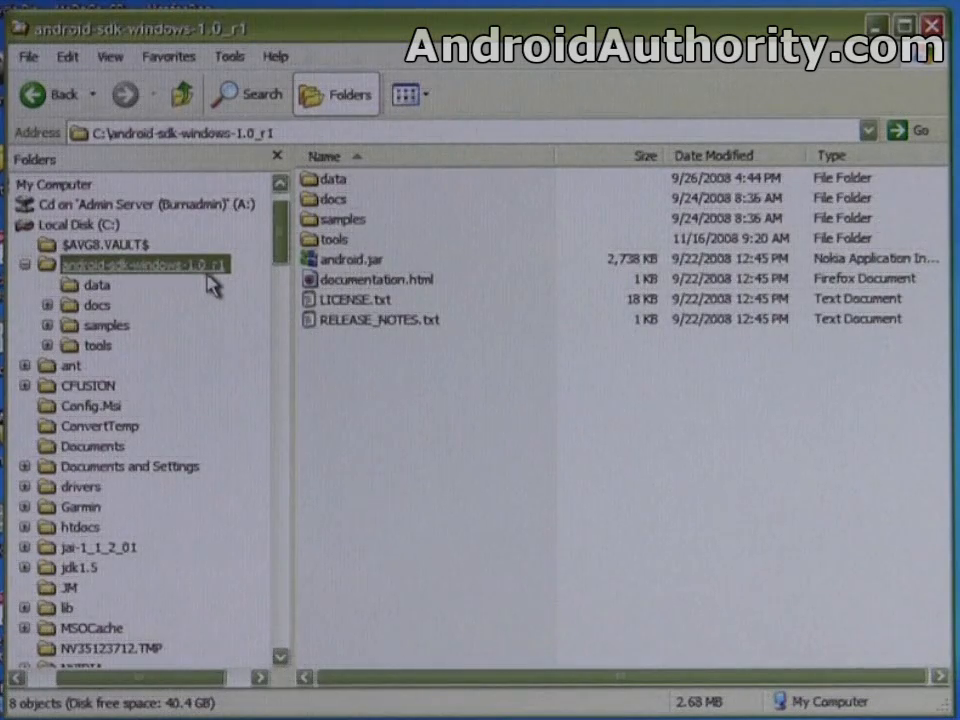
mouse_move(160, 276)
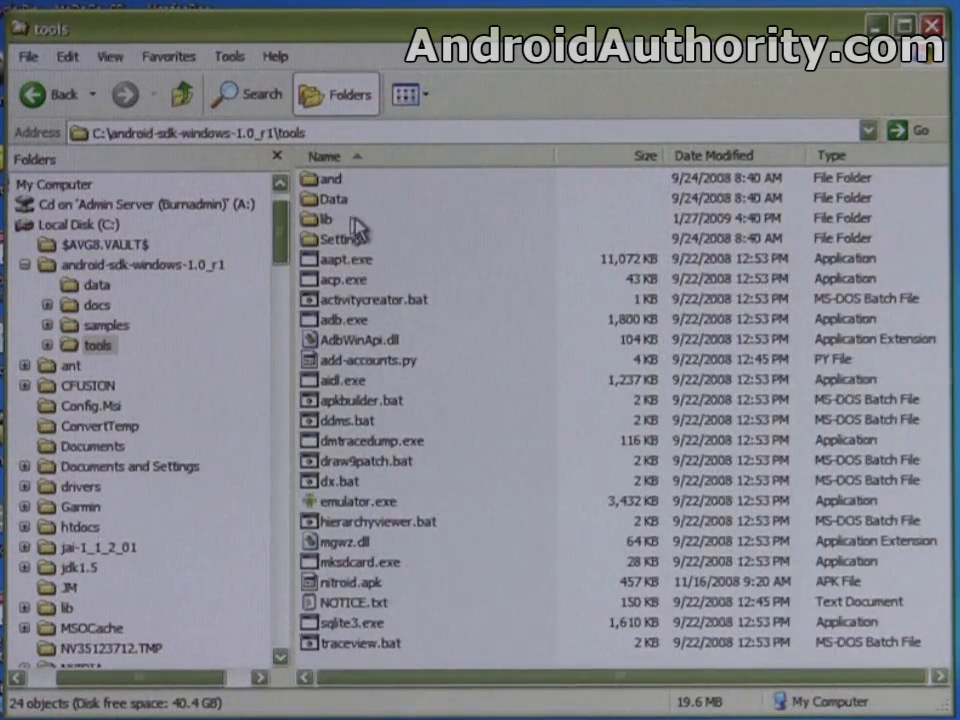
double_click(316, 218)
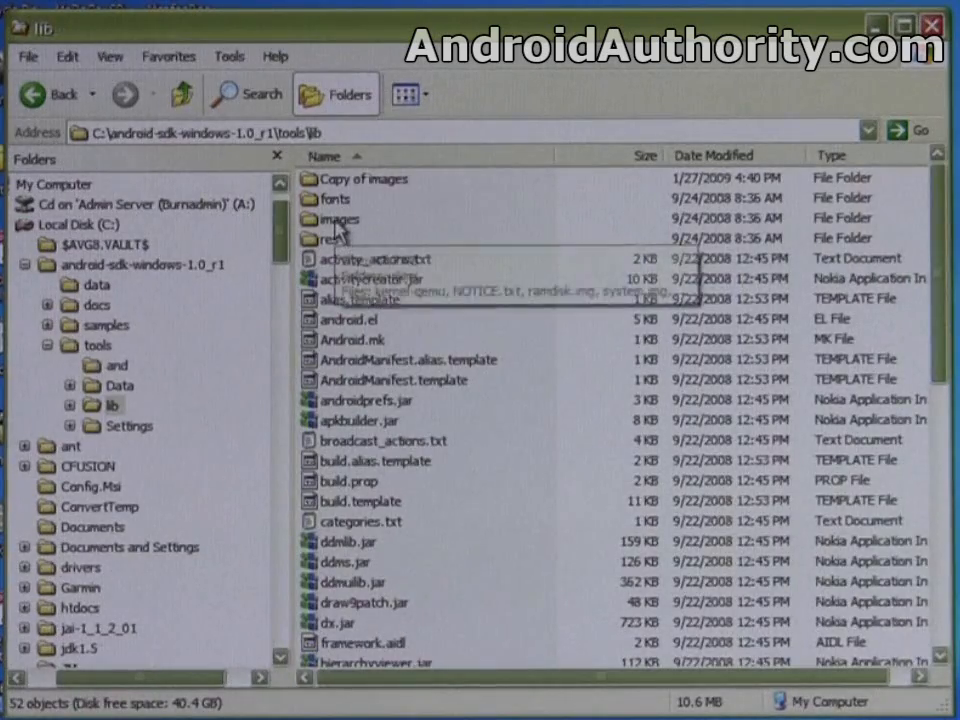
double_click(340, 218)
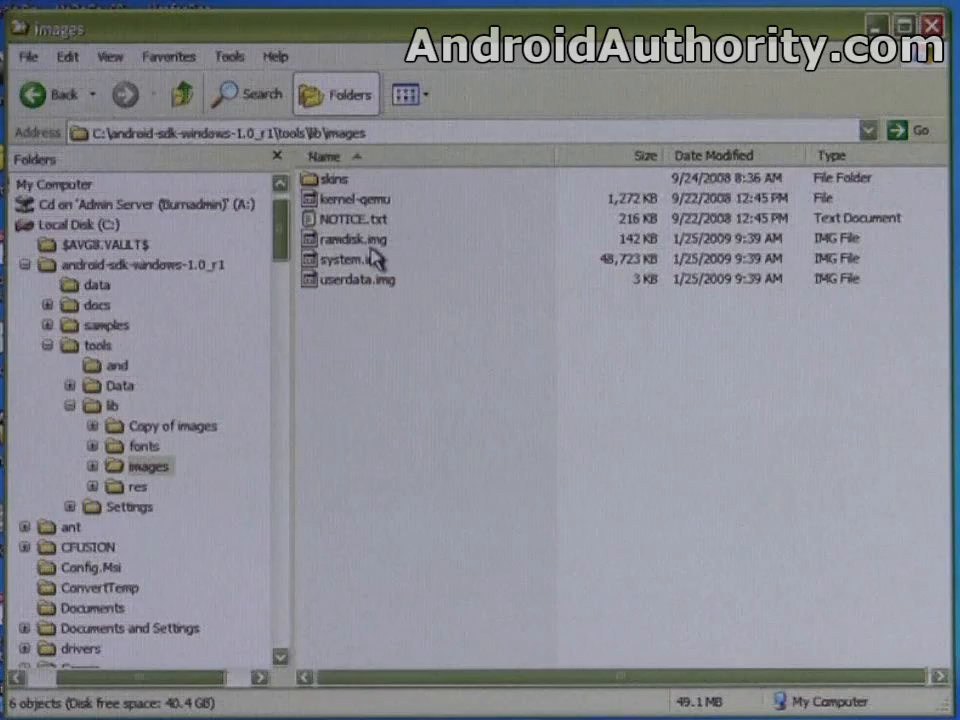
mouse_move(350, 280)
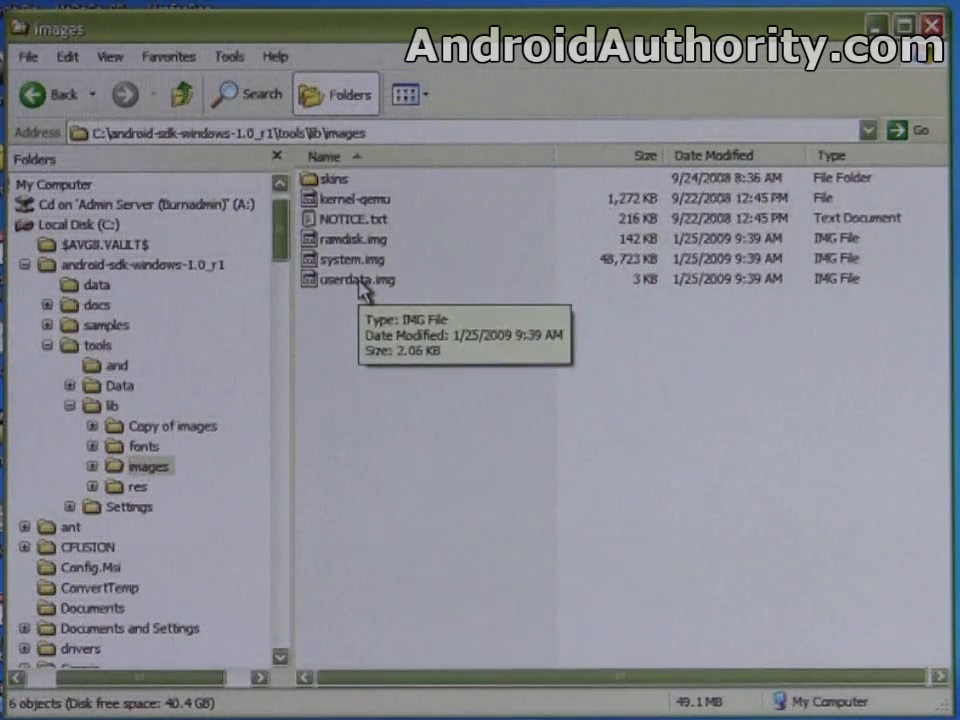
mouse_move(36, 94)
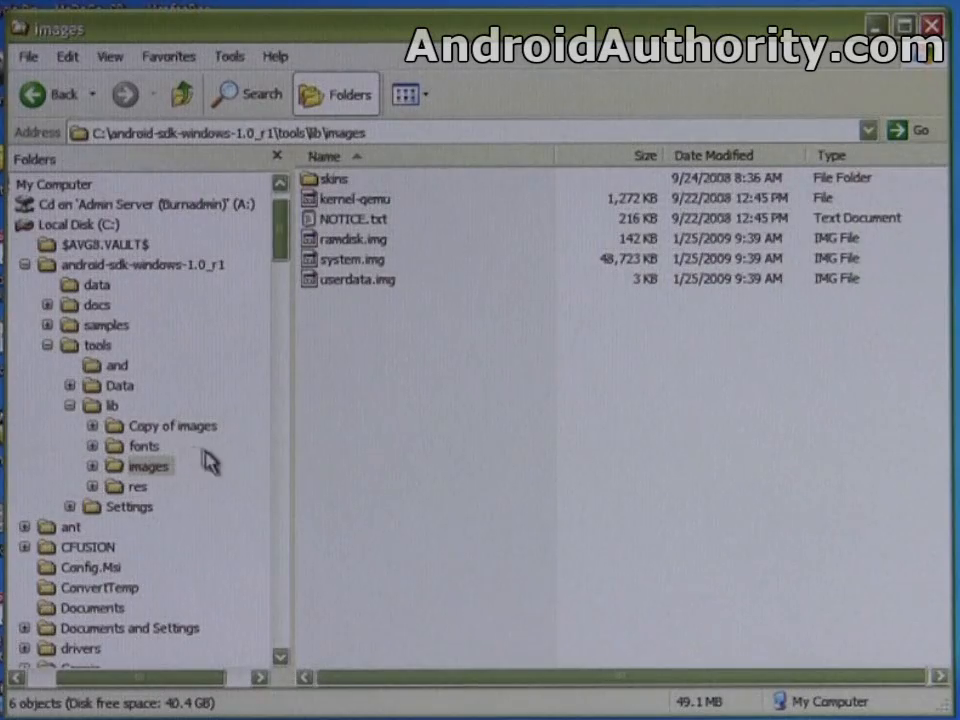
click(98, 344)
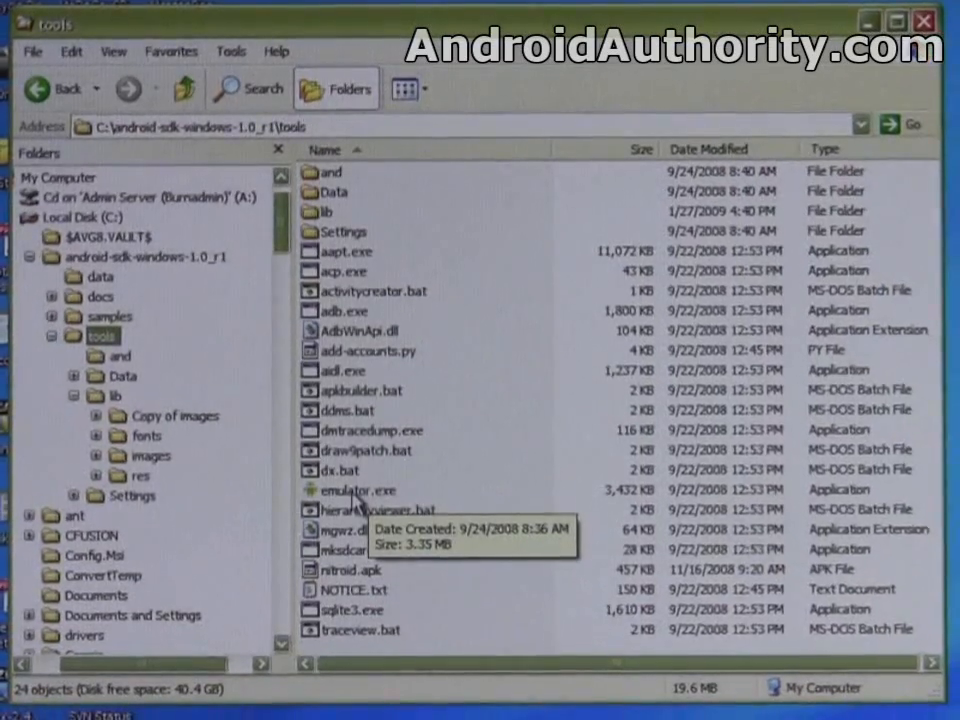
Launch emulator.exe from the tools folder and wait for the phone's home screen with Dialer, Contacts and Browser.
double_click(356, 490)
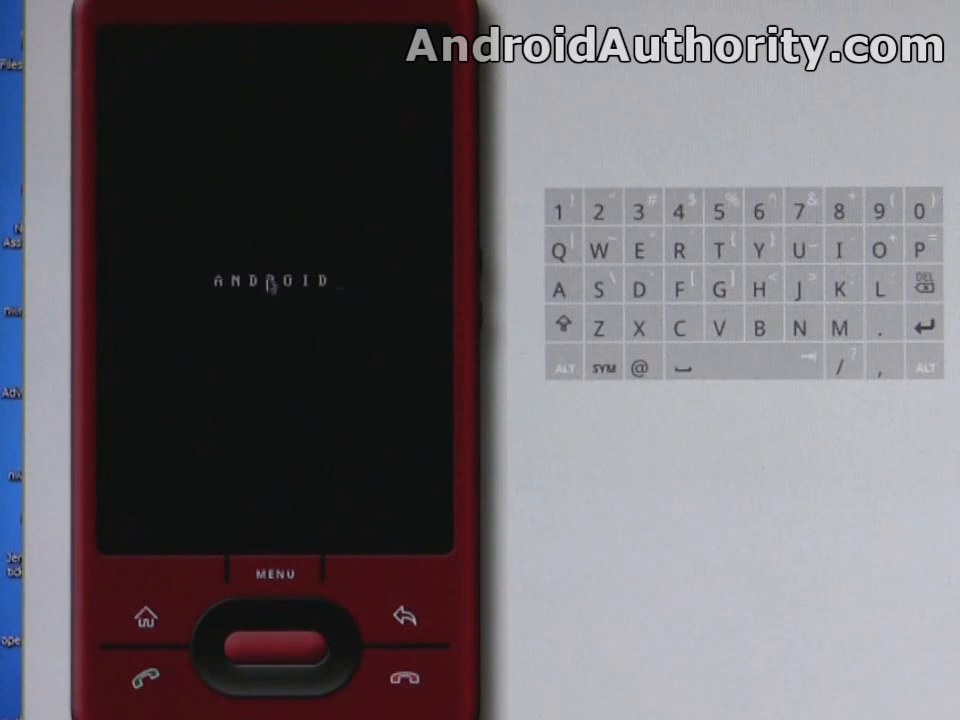
click(400, 676)
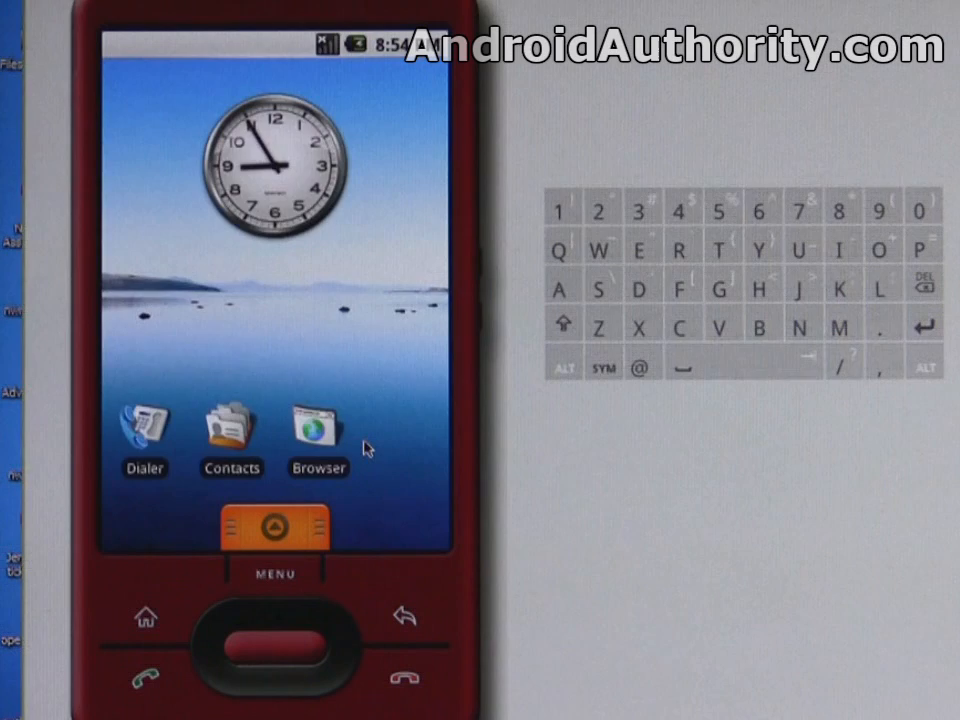
click(144, 428)
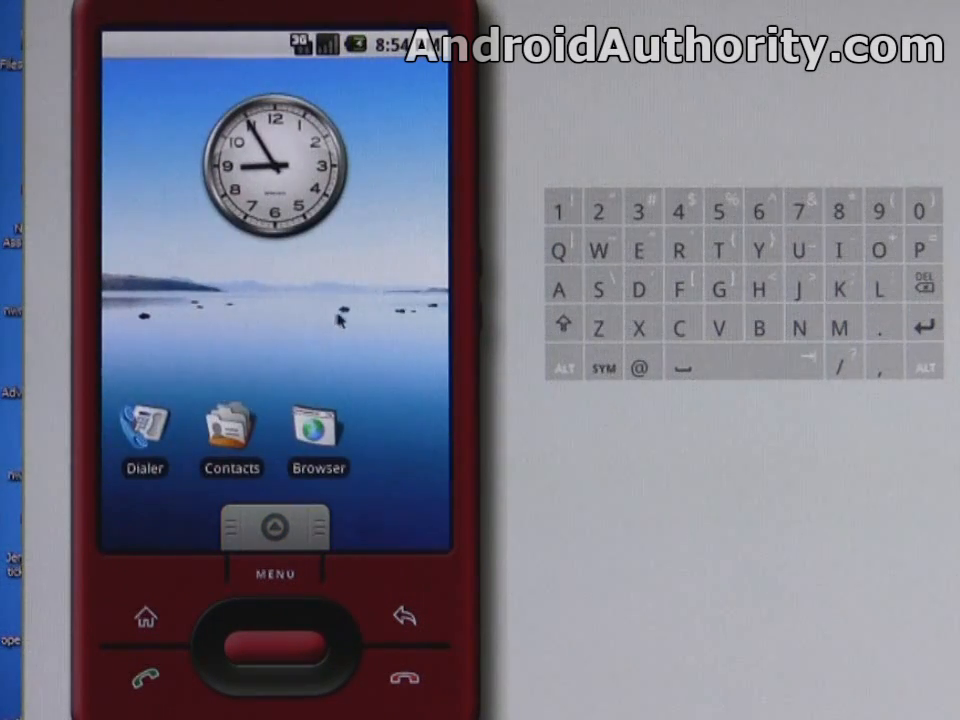
mouse_move(348, 340)
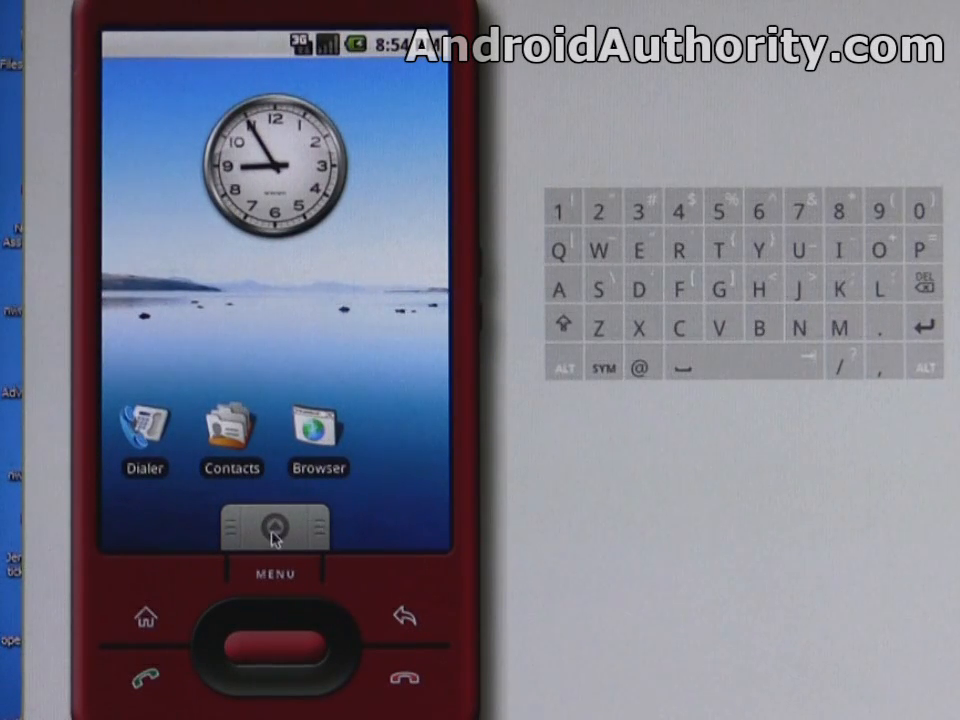
Peek at the app drawer, close it, and launch the Browser to the Google mobile homepage.
click(276, 528)
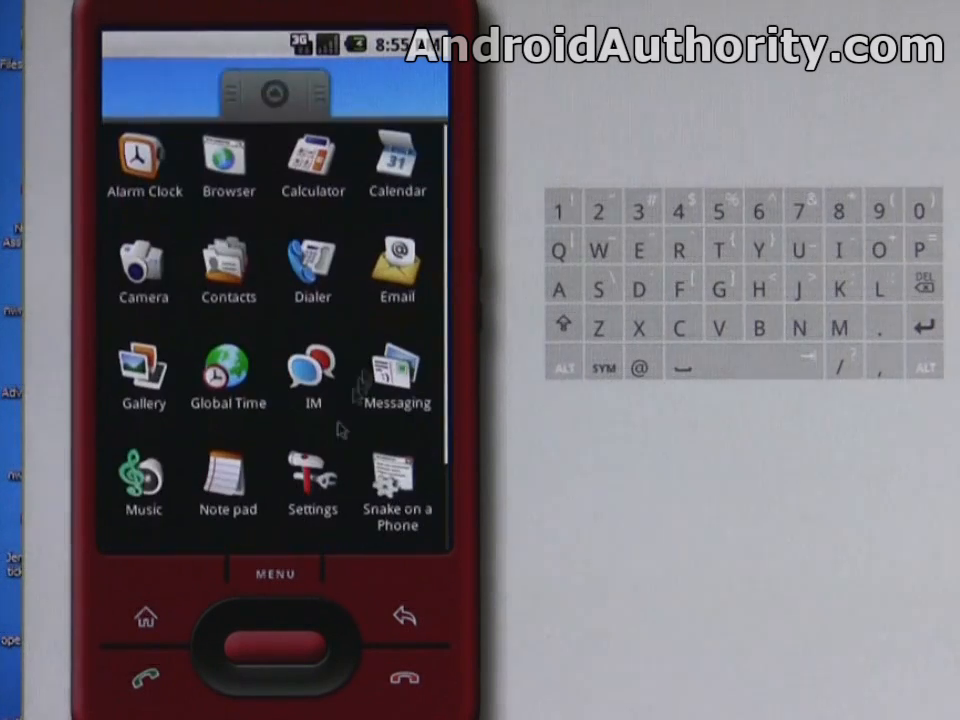
click(272, 572)
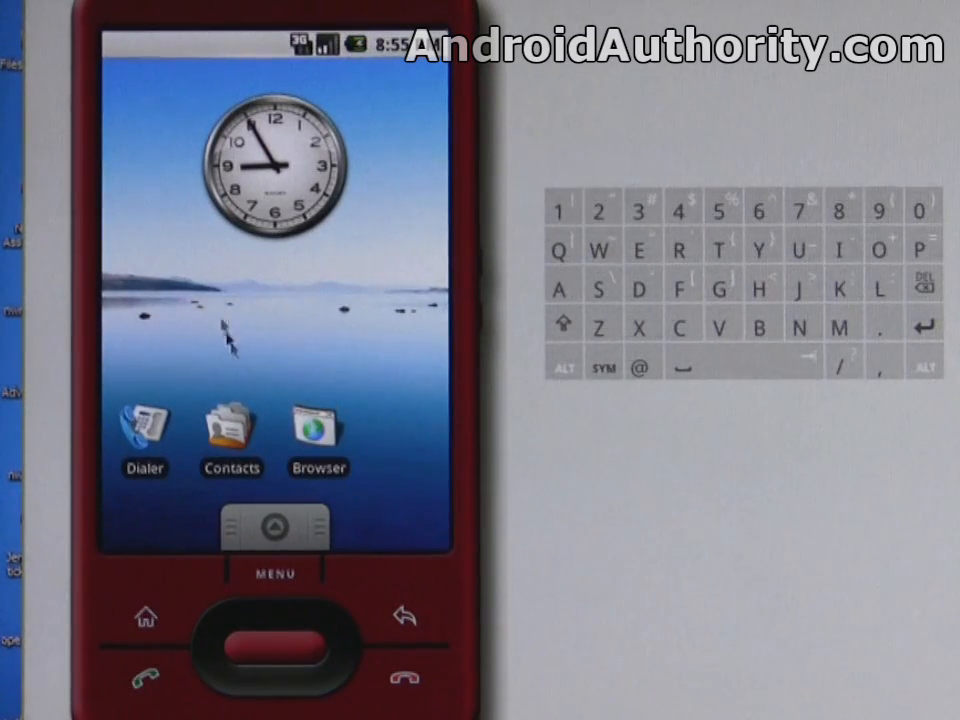
click(318, 432)
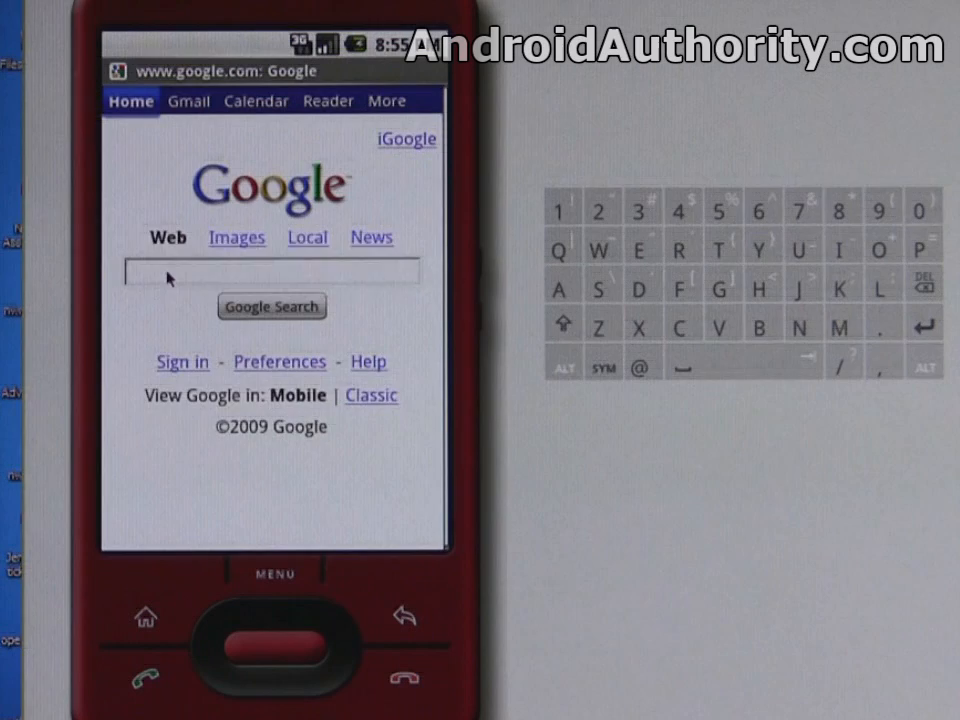
Search Google for 'android authority' using the typed 'andr' suggestion.
click(270, 272)
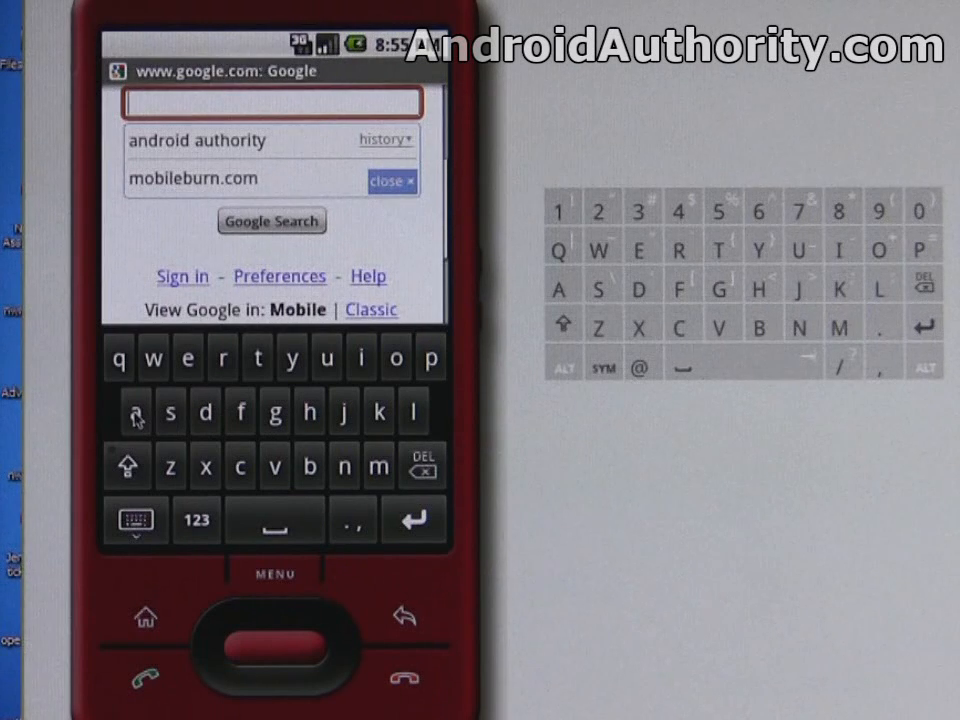
text(an)
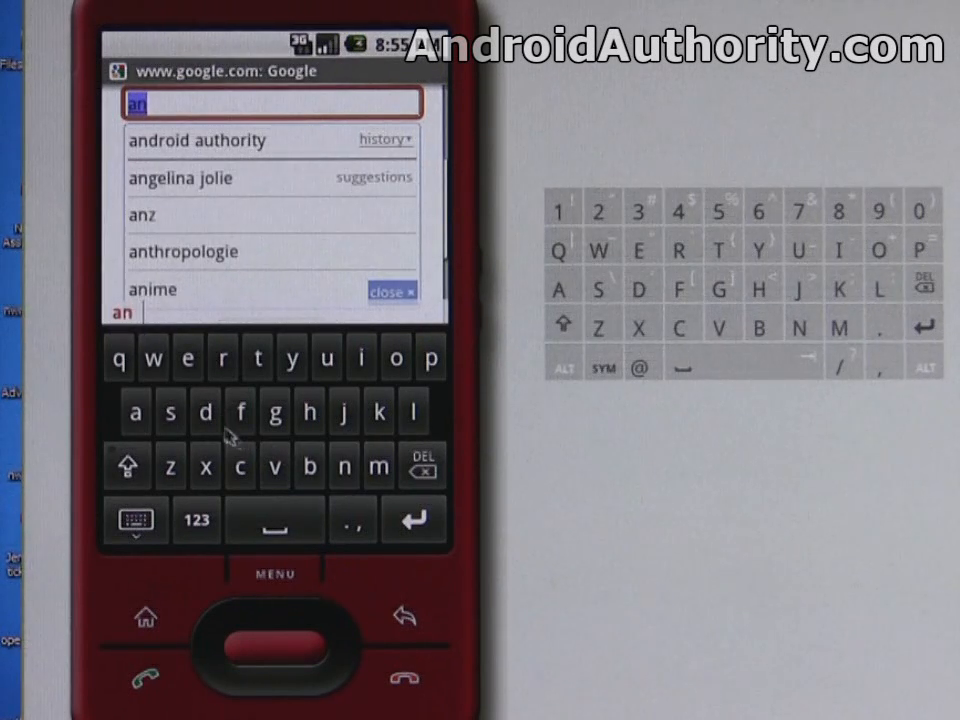
text(dr)
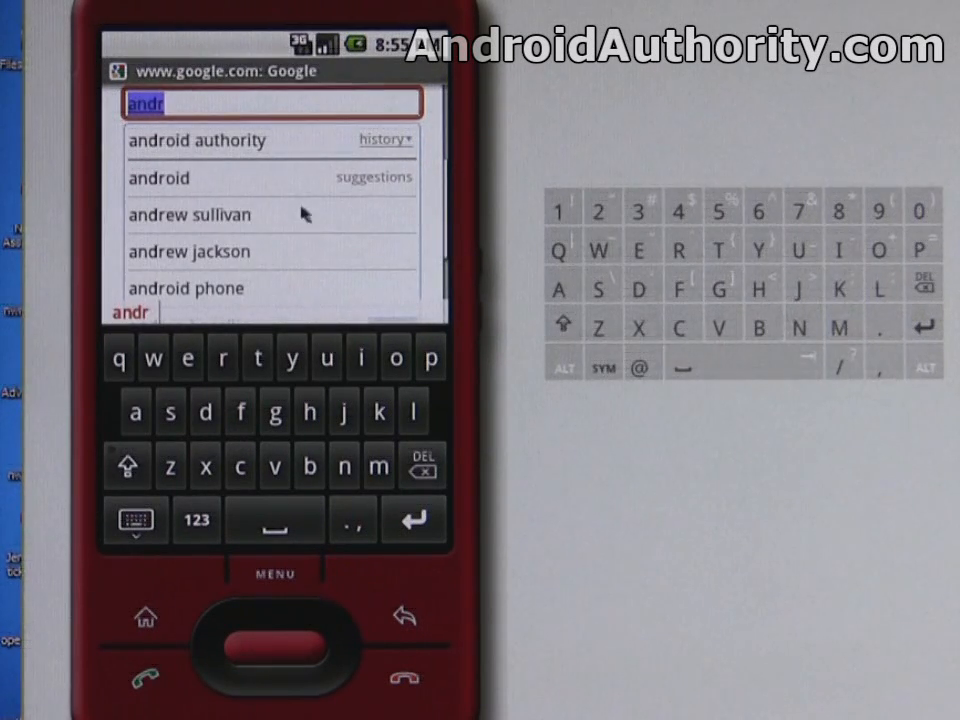
mouse_move(204, 148)
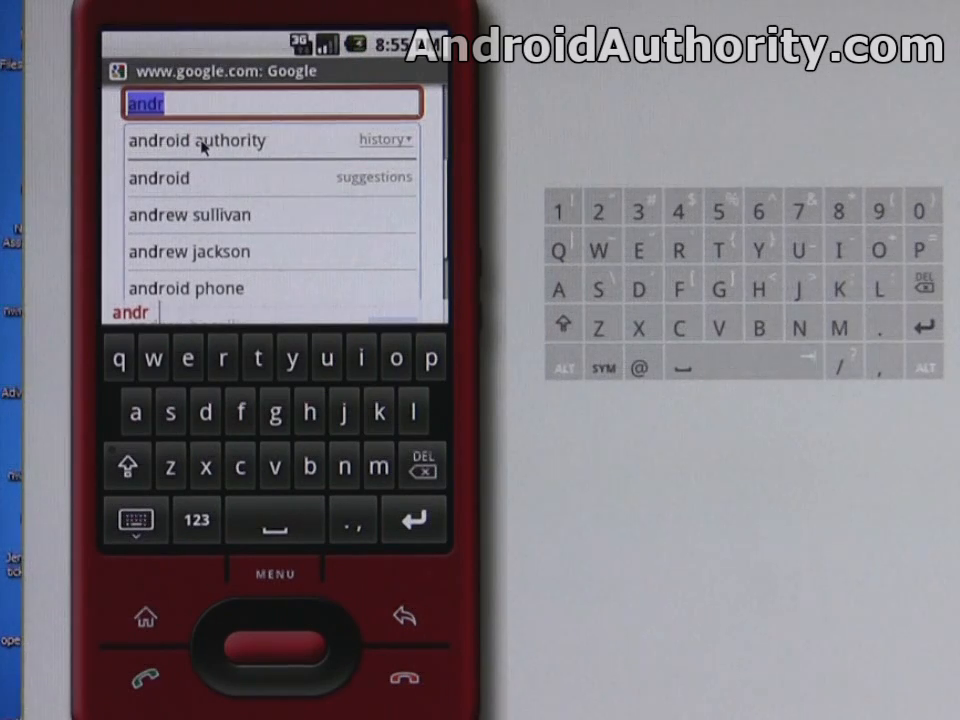
click(196, 140)
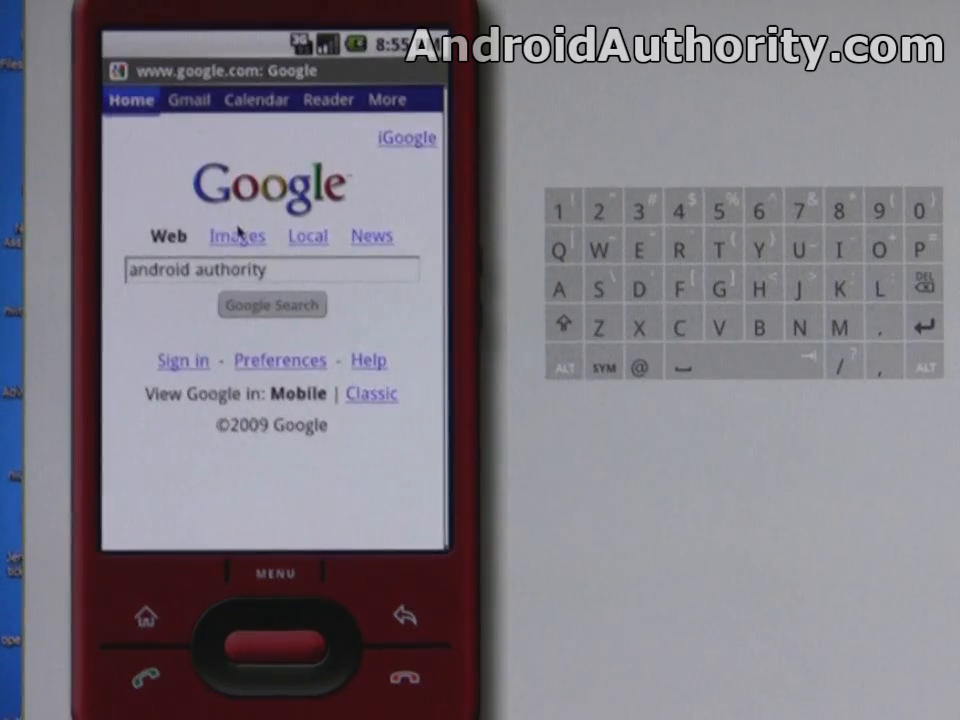
click(272, 304)
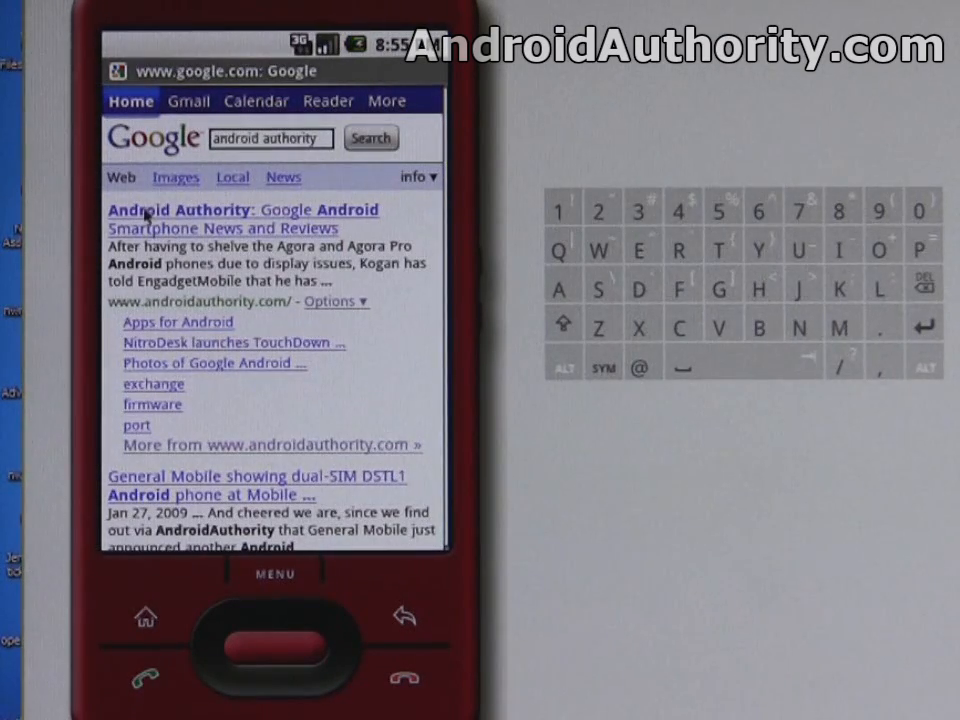
Open the Android Authority website from the search results.
click(244, 218)
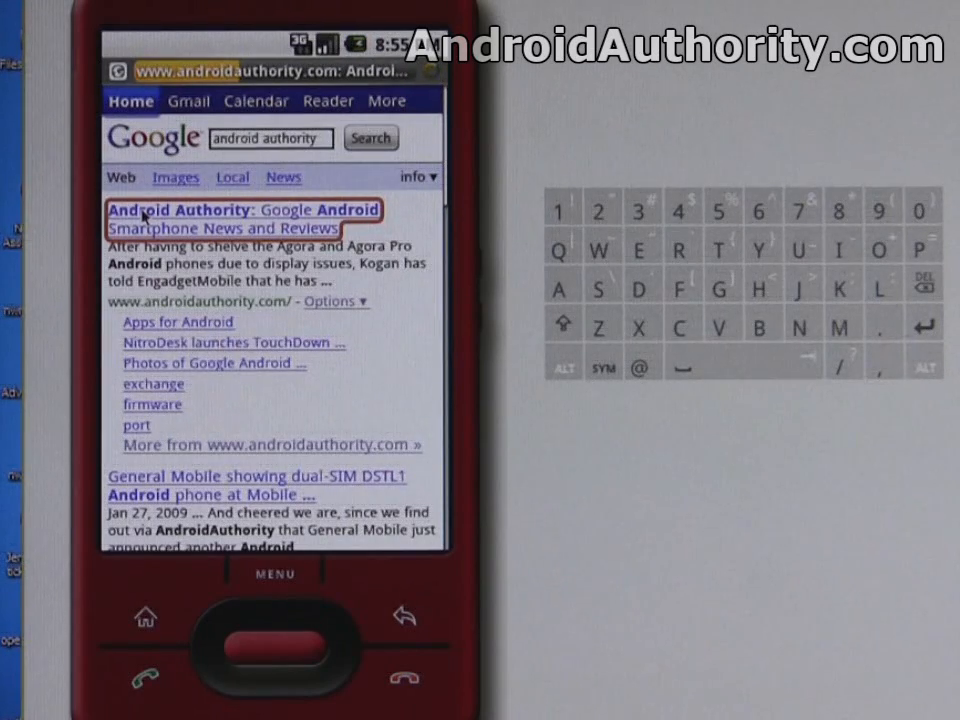
click(244, 218)
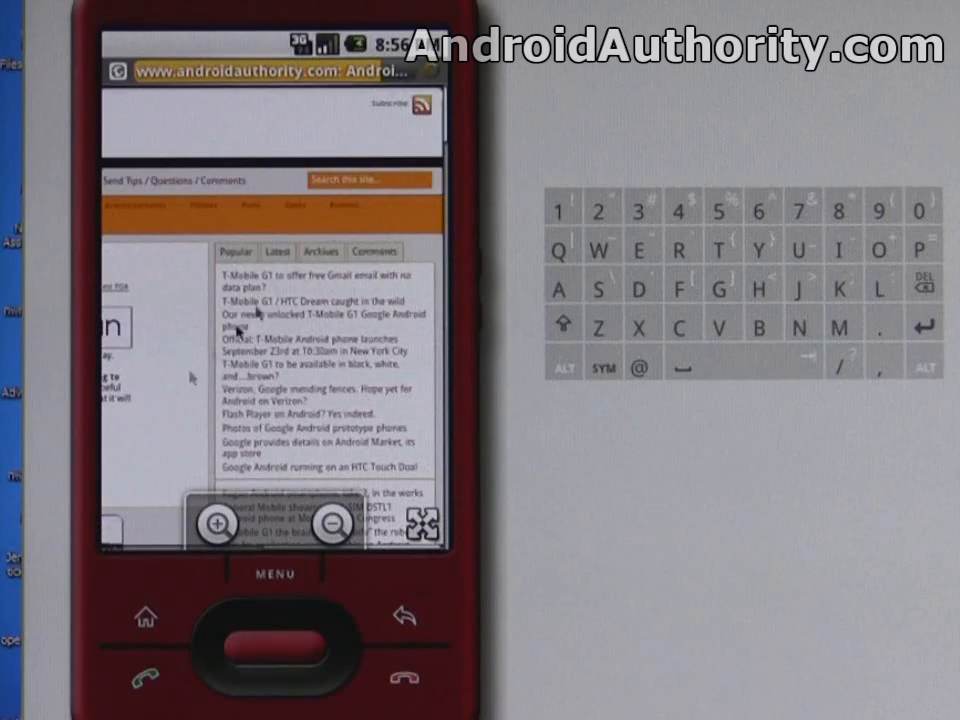
Search the Android Authority site for 'cupcake' with the on-screen keyboard and show the results.
click(368, 180)
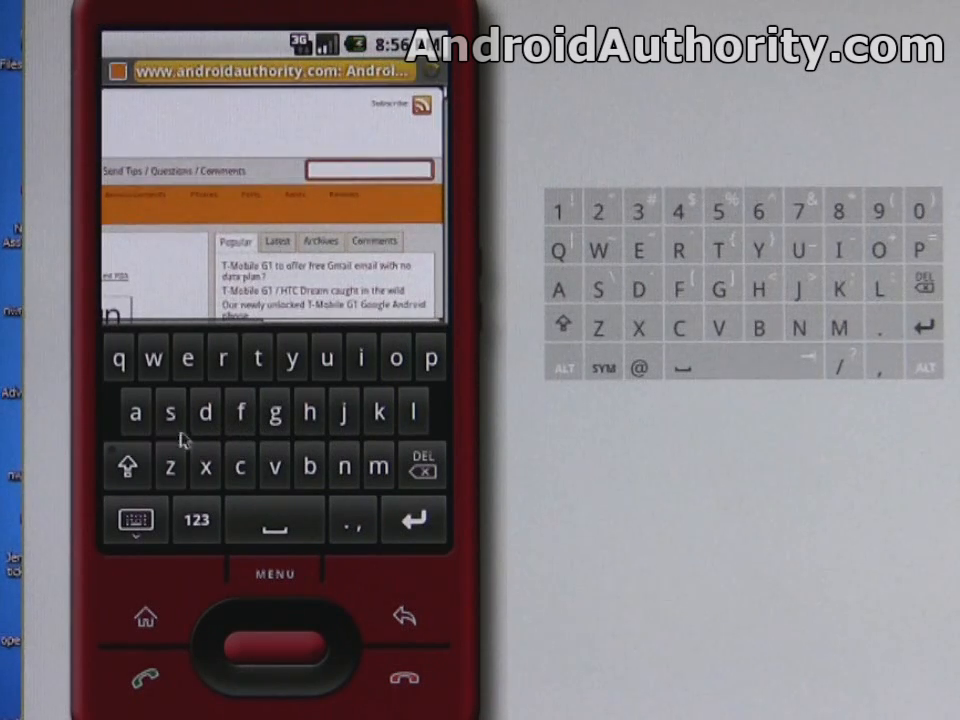
click(330, 356)
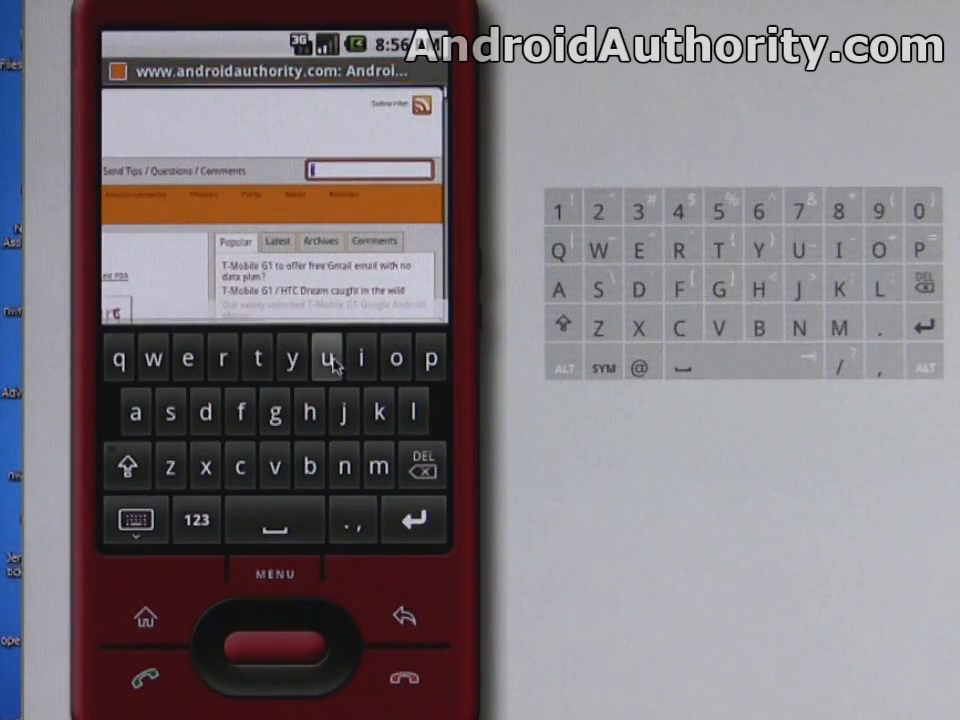
click(332, 356)
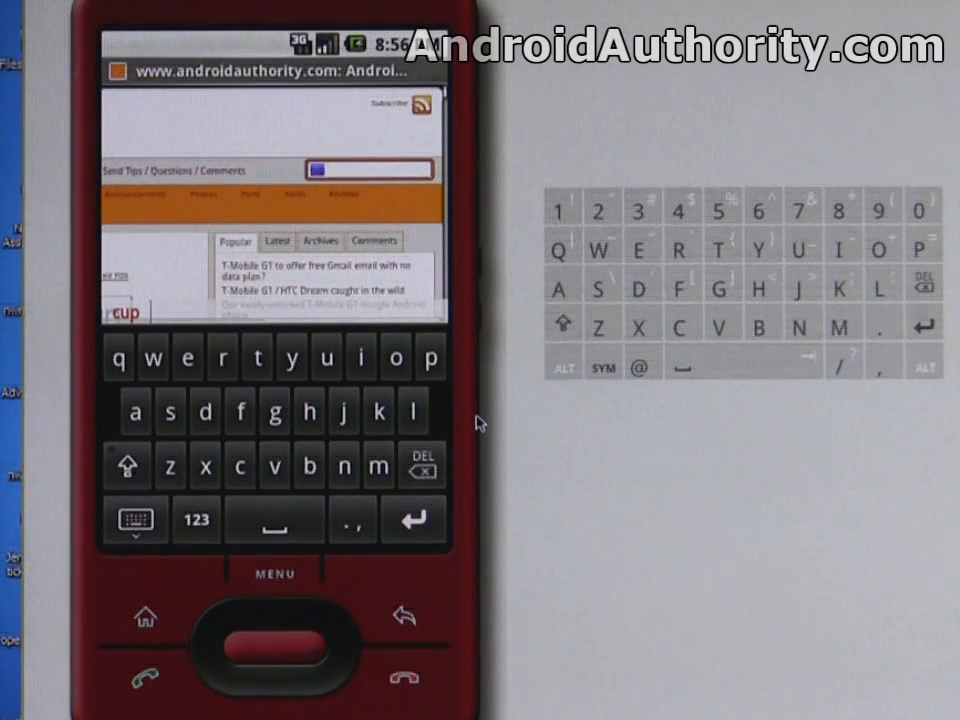
text(cake)
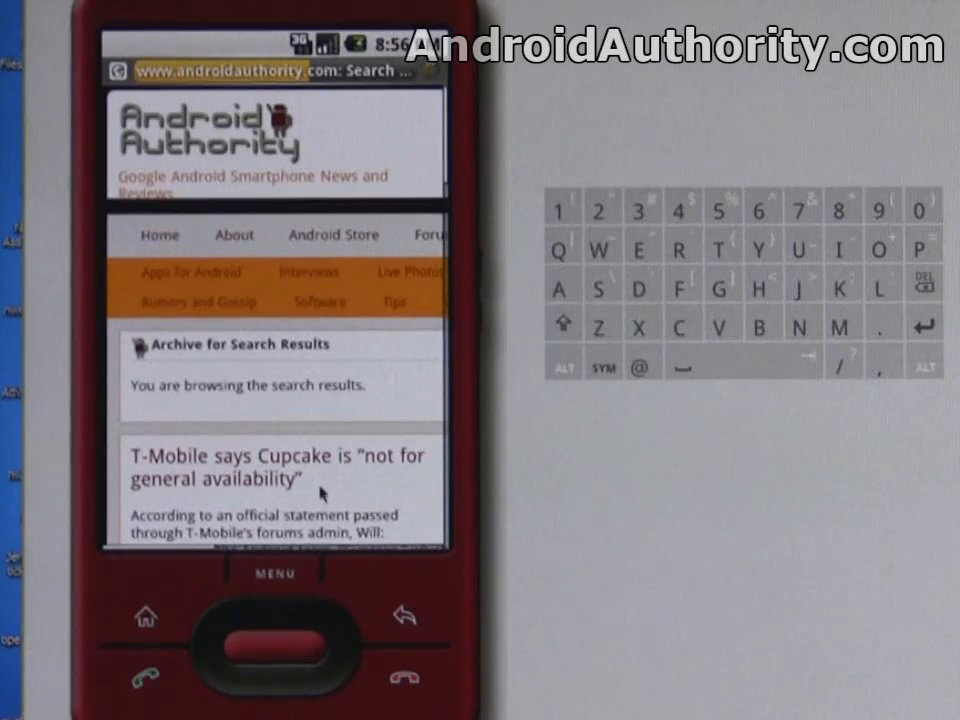
Scroll through the Cupcake search results and return to the phone's home screen.
scroll(down, 3)
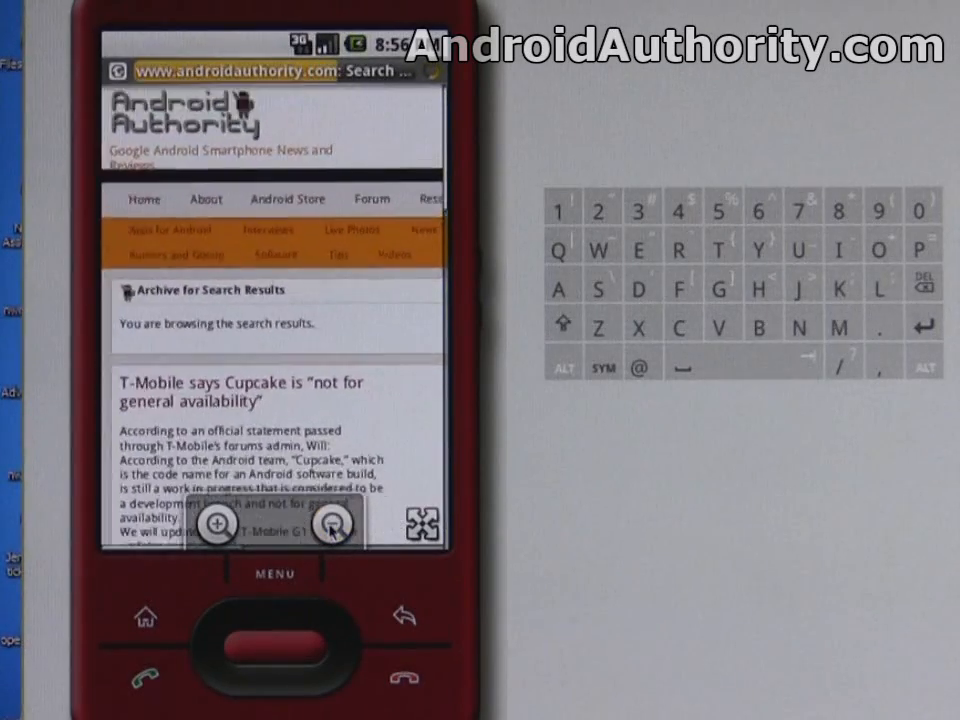
scroll(down, 3)
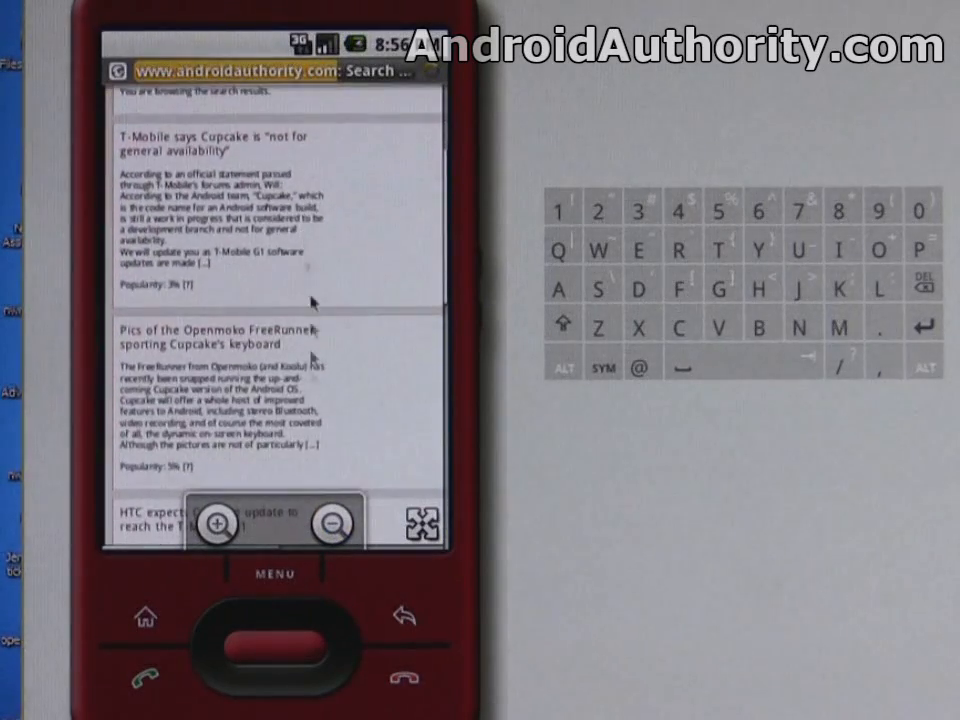
scroll(down, 3)
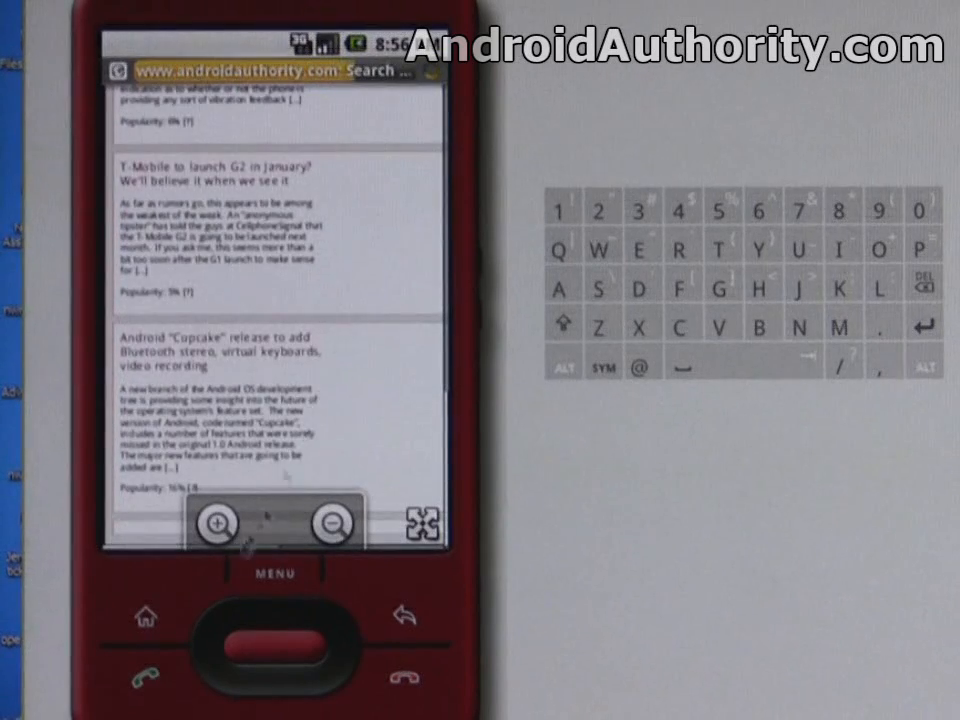
click(144, 616)
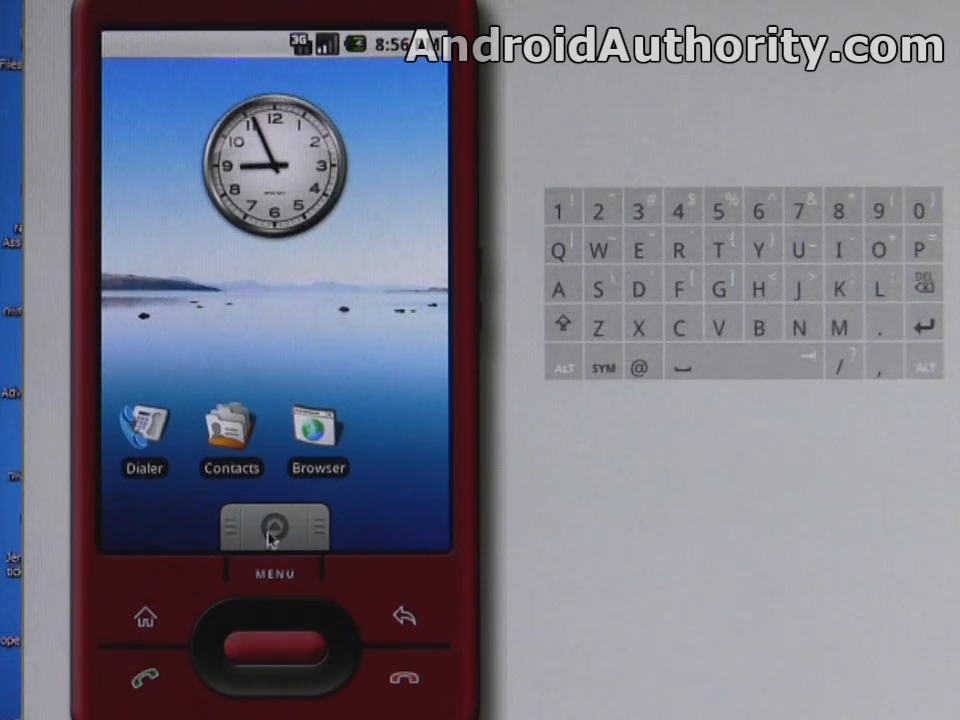
click(276, 528)
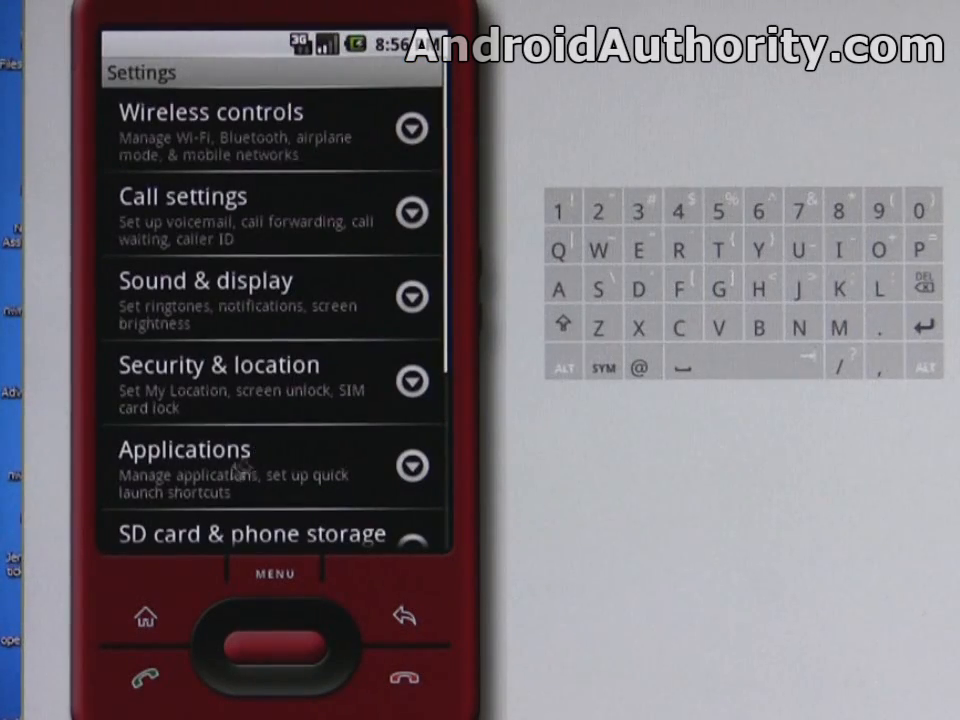
scroll(down, 3)
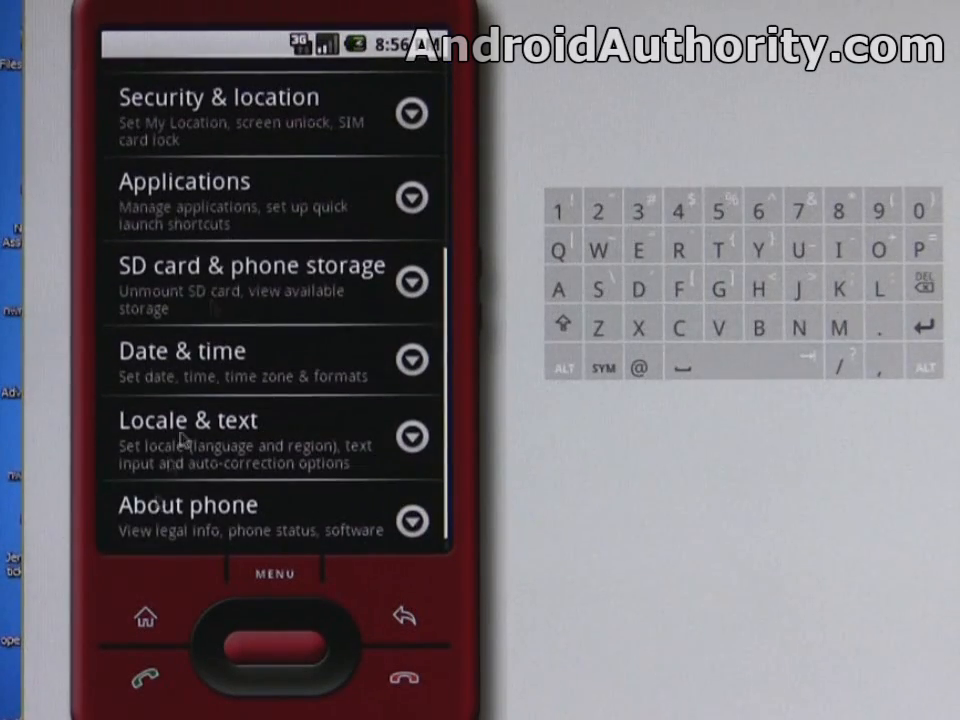
click(188, 504)
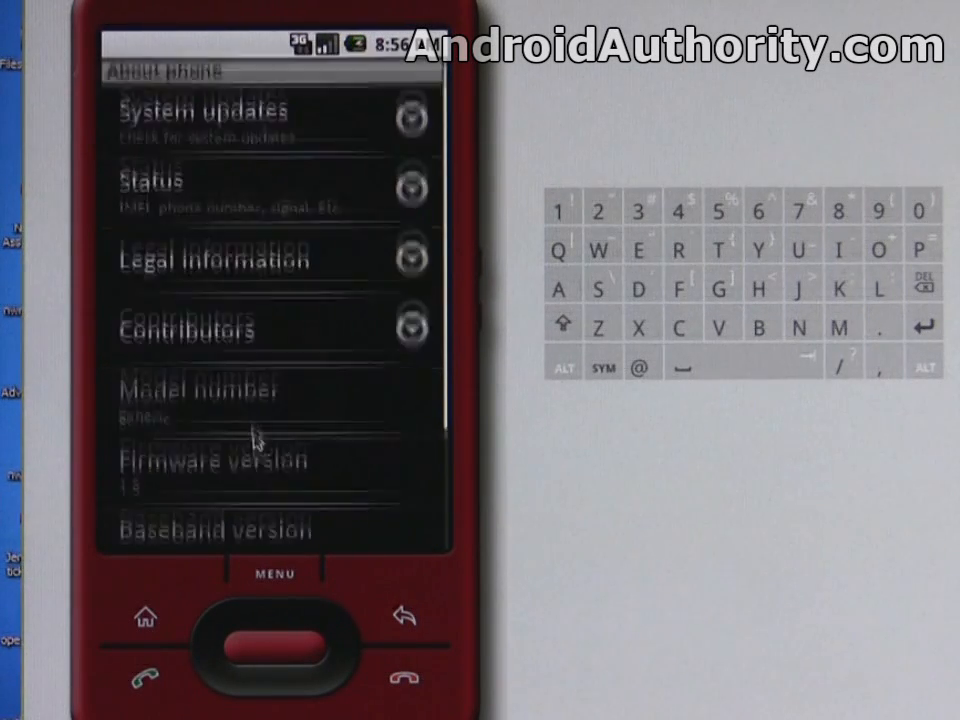
scroll(down, 3)
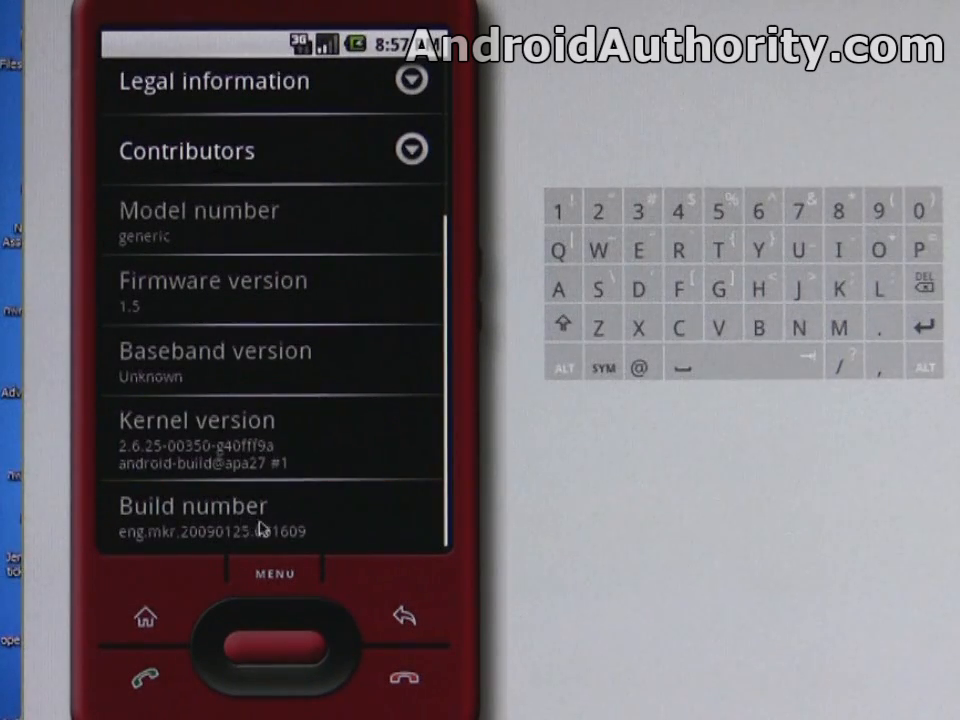
click(144, 616)
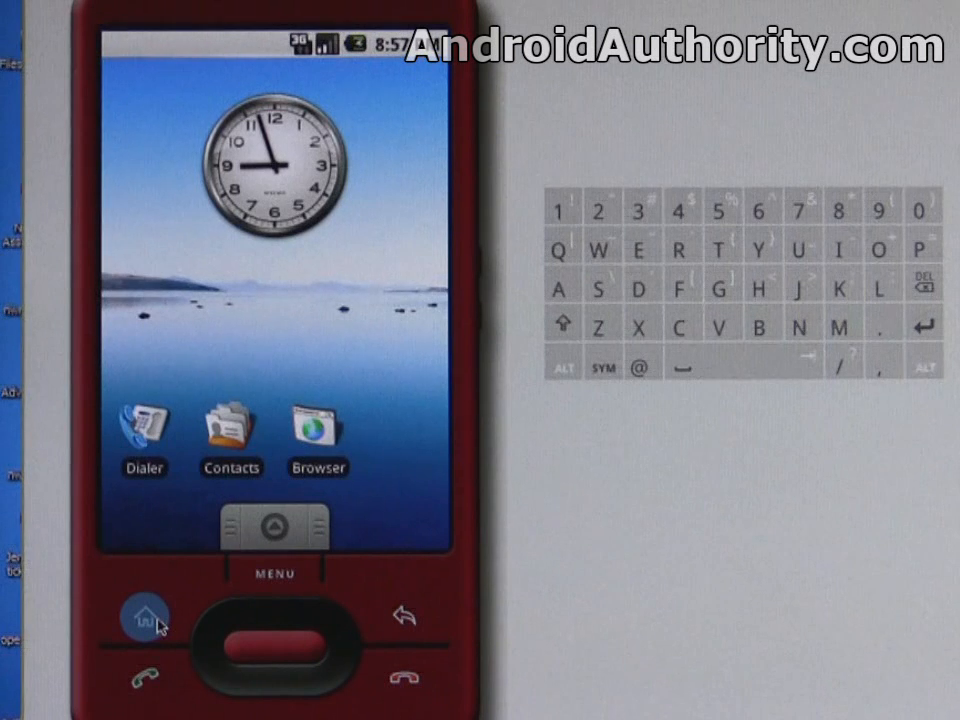